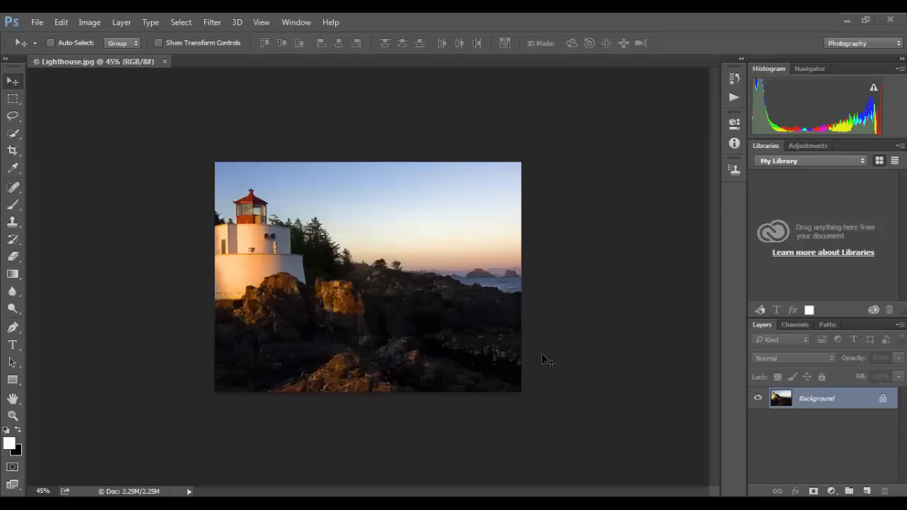
mouse_move(901, 121)
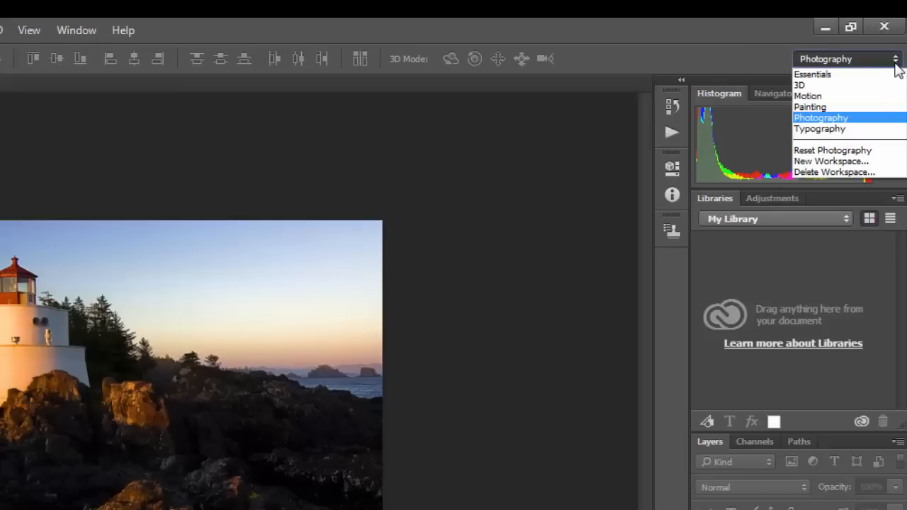
mouse_move(812, 73)
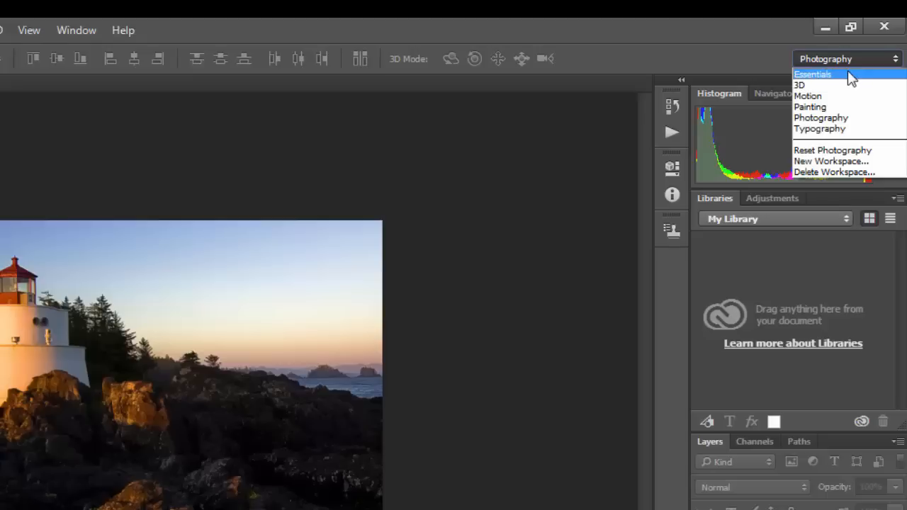
mouse_move(820, 117)
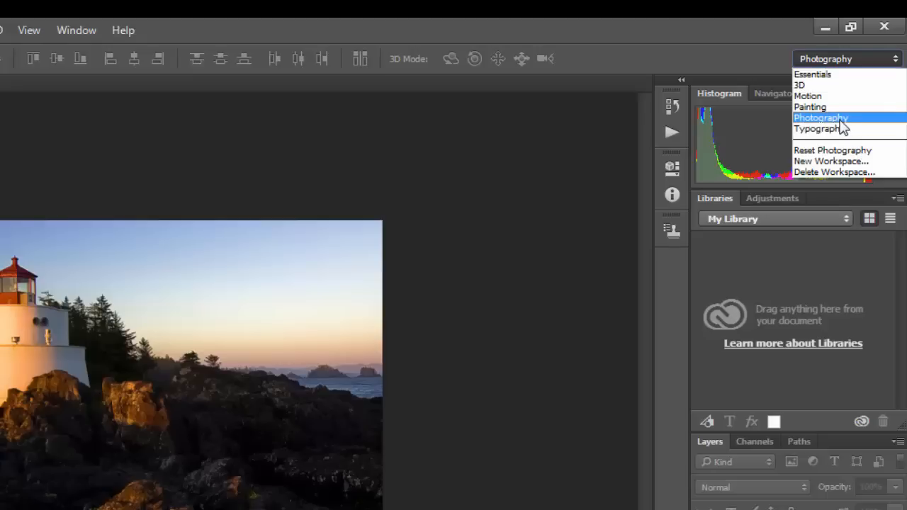
Step: Keep the Photography workspace, then preview Image Size and cancel without resizing
left_click(821, 118)
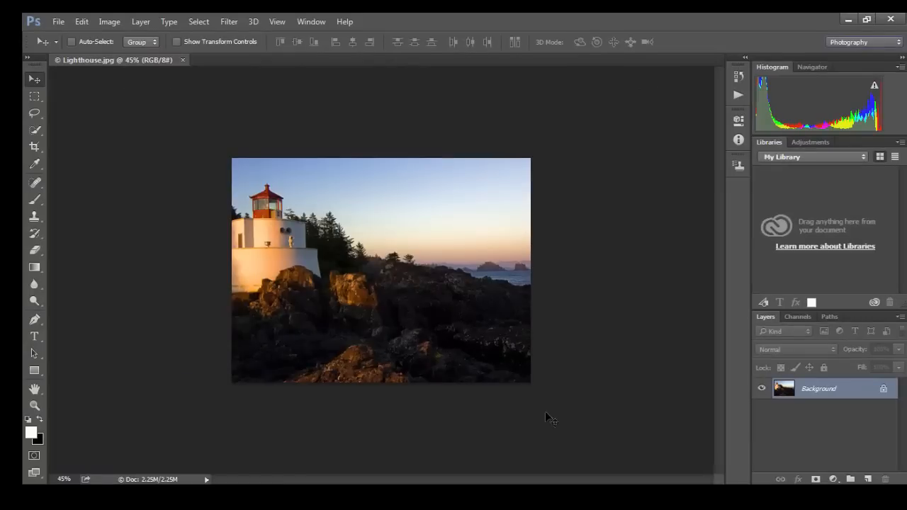
mouse_move(106, 106)
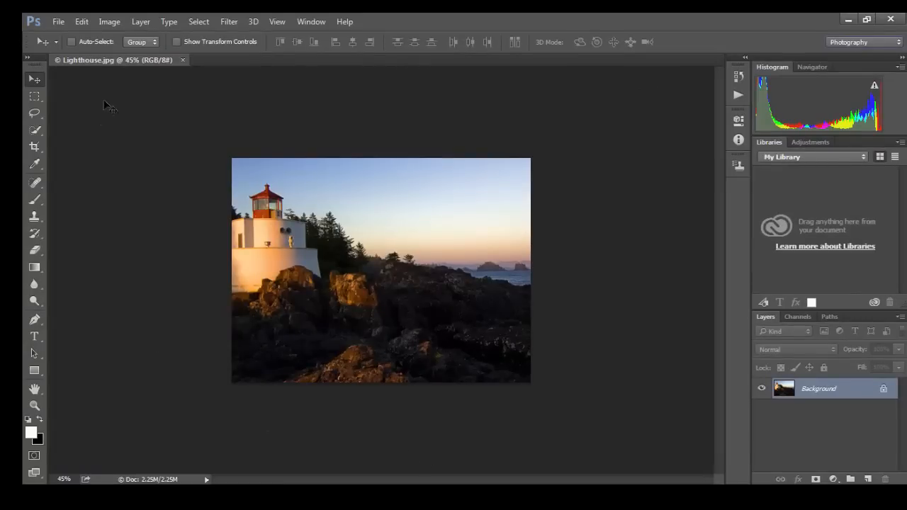
left_click(109, 21)
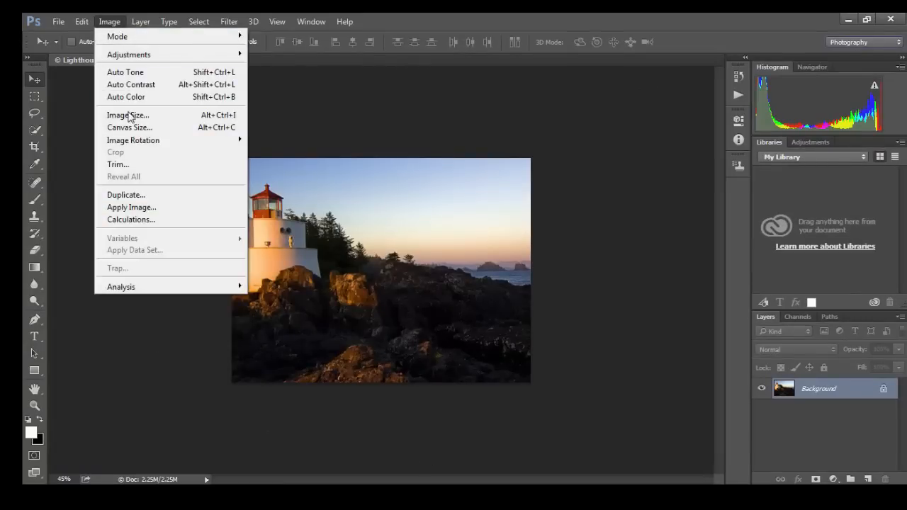
left_click(127, 115)
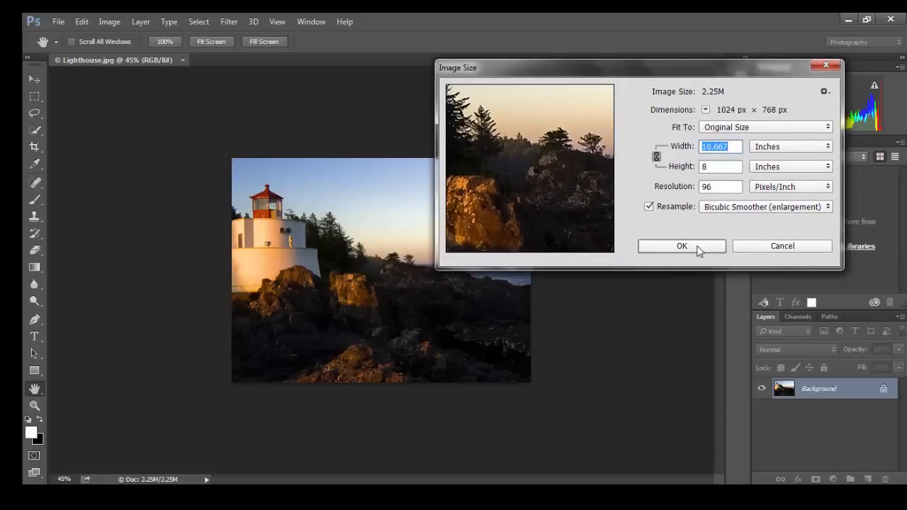
left_click(680, 246)
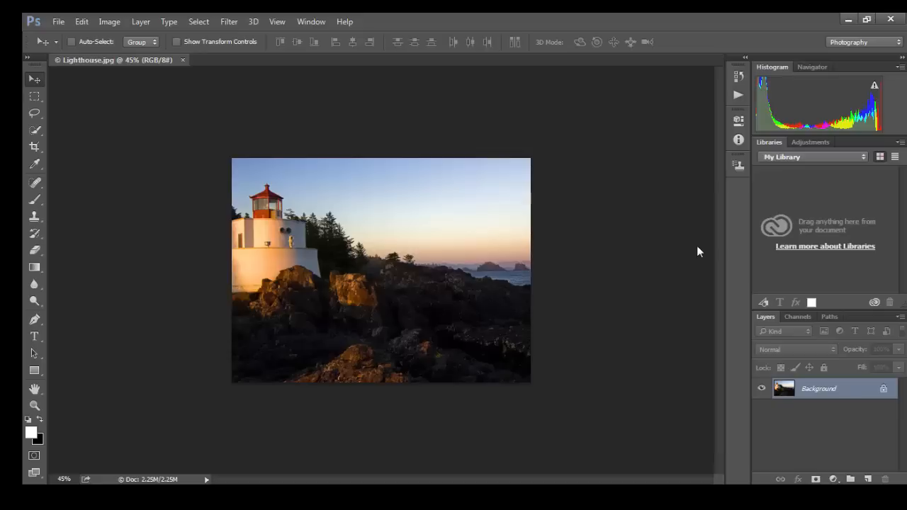
mouse_move(147, 23)
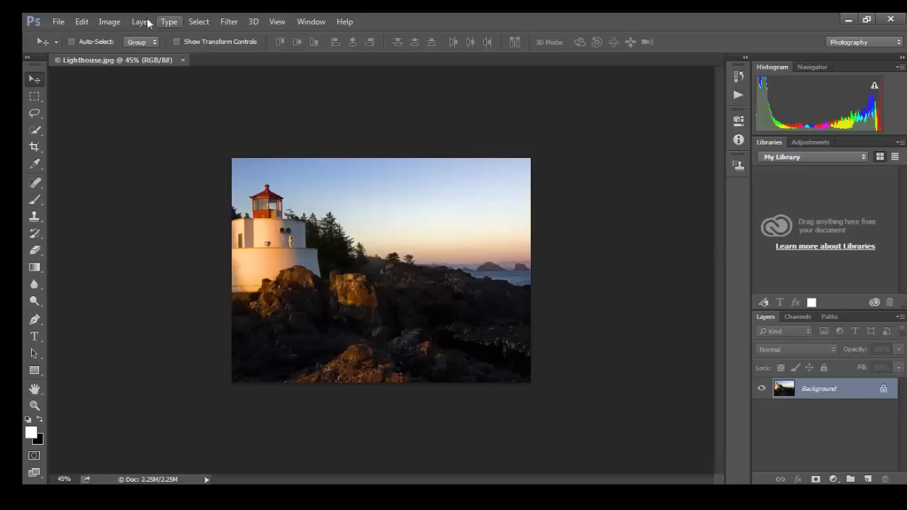
Step: Resize the photo to 110 percent (1126 × 845 px) using Bicubic Smoother
left_click(109, 22)
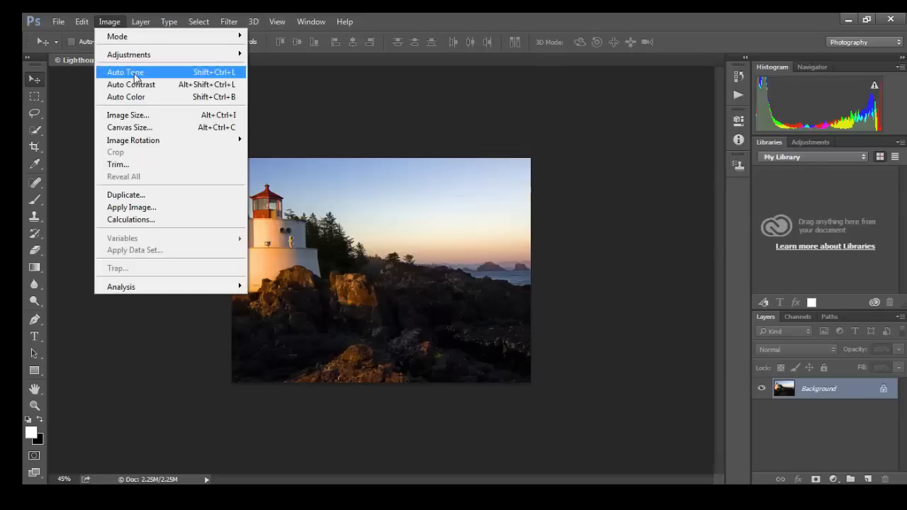
left_click(128, 114)
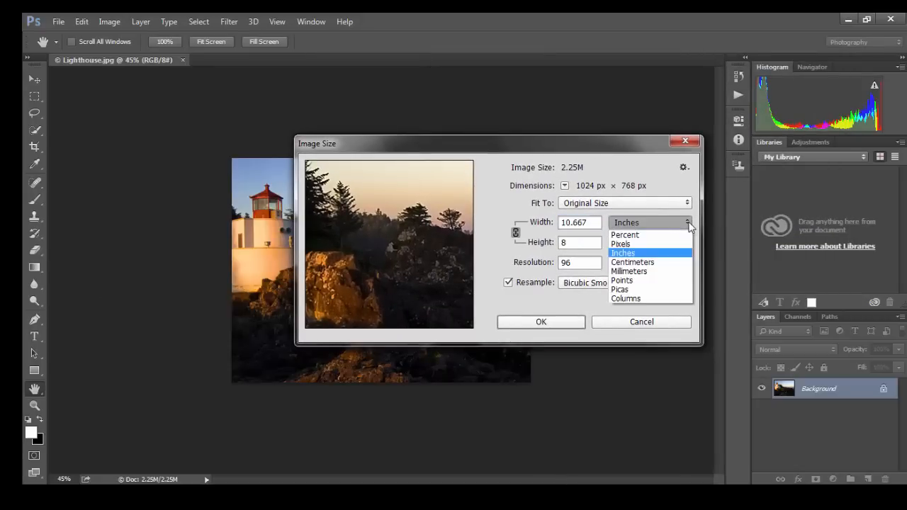
left_click(624, 234)
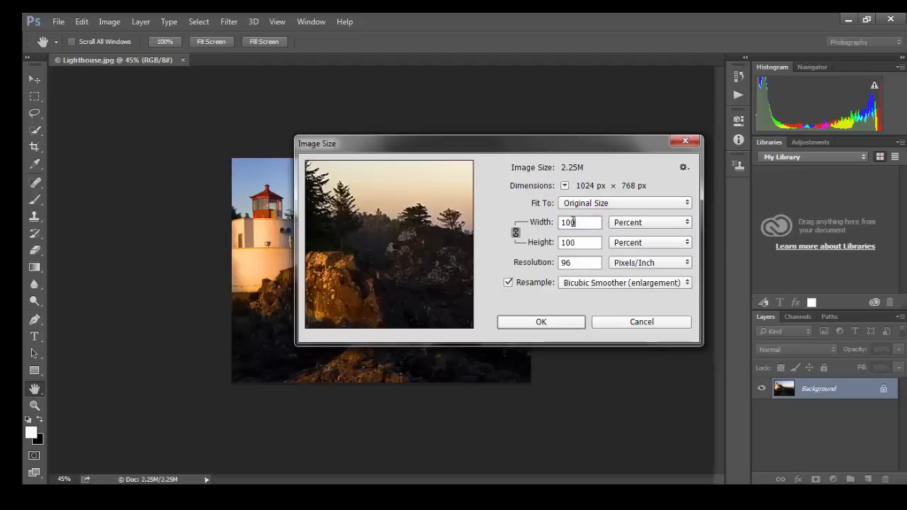
type("110")
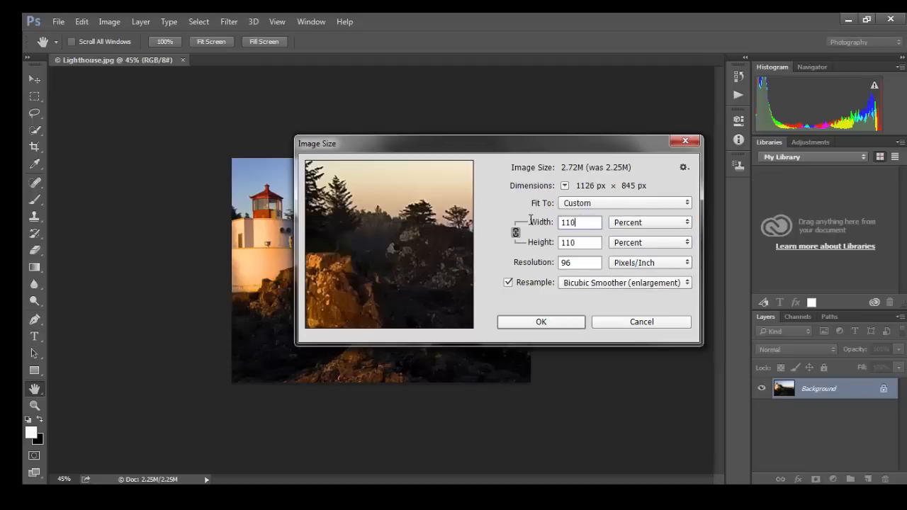
mouse_move(685, 292)
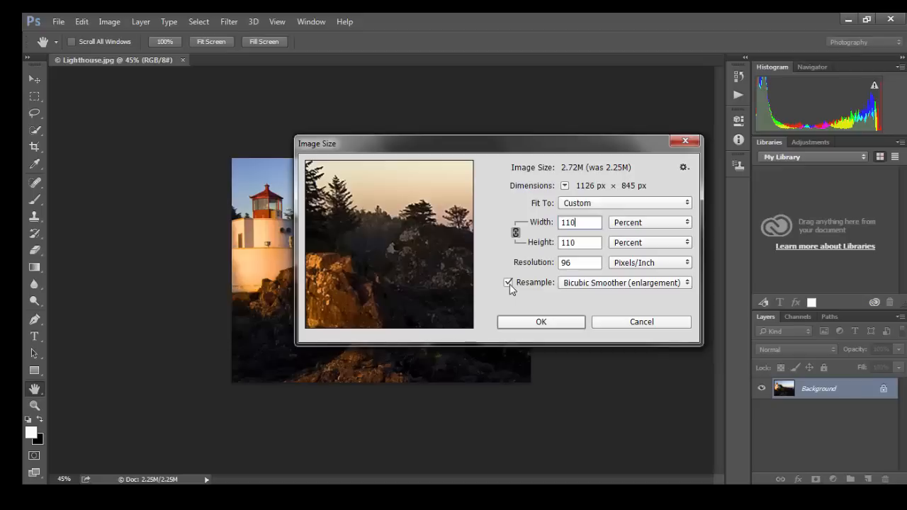
left_click(686, 282)
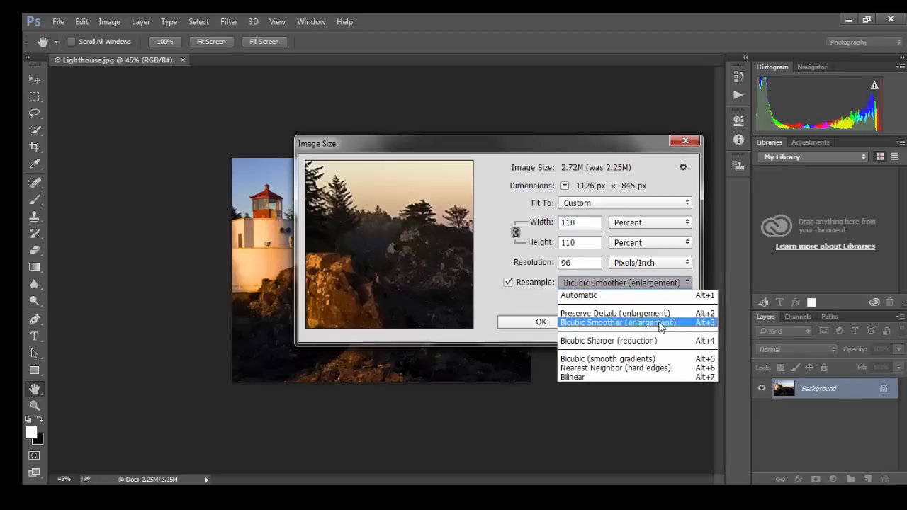
left_click(616, 322)
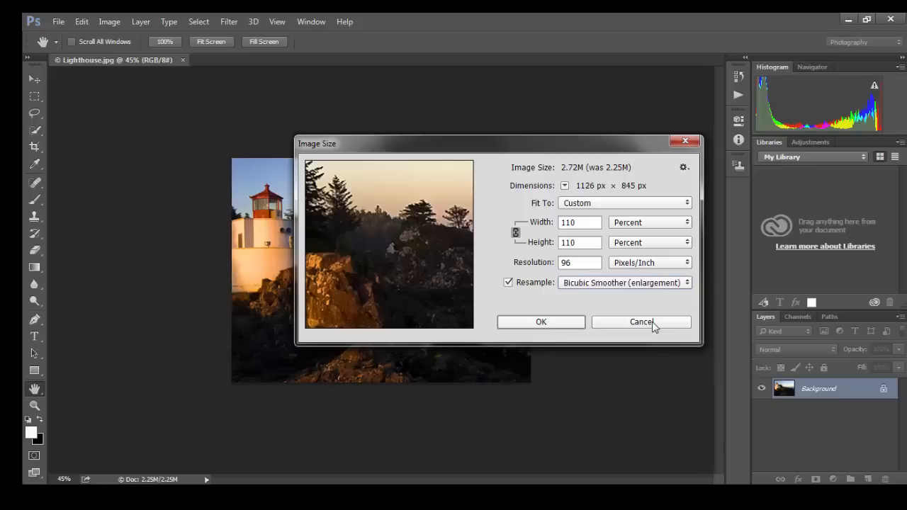
left_click(540, 321)
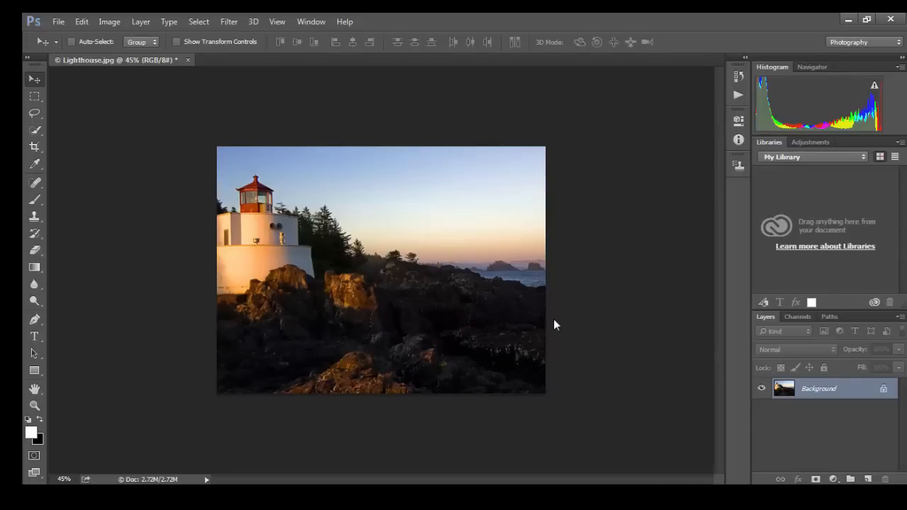
mouse_move(724, 89)
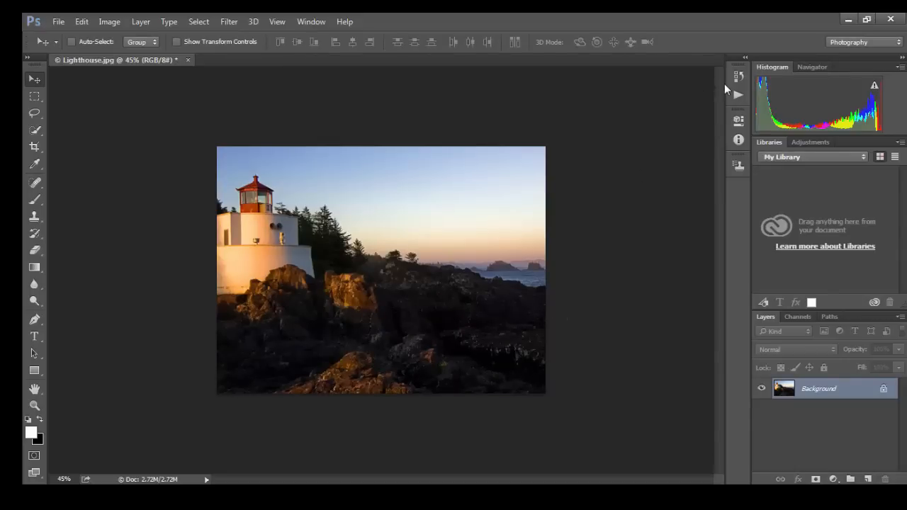
Step: Add an action set named '110 Larger' in the Actions panel
left_click(738, 96)
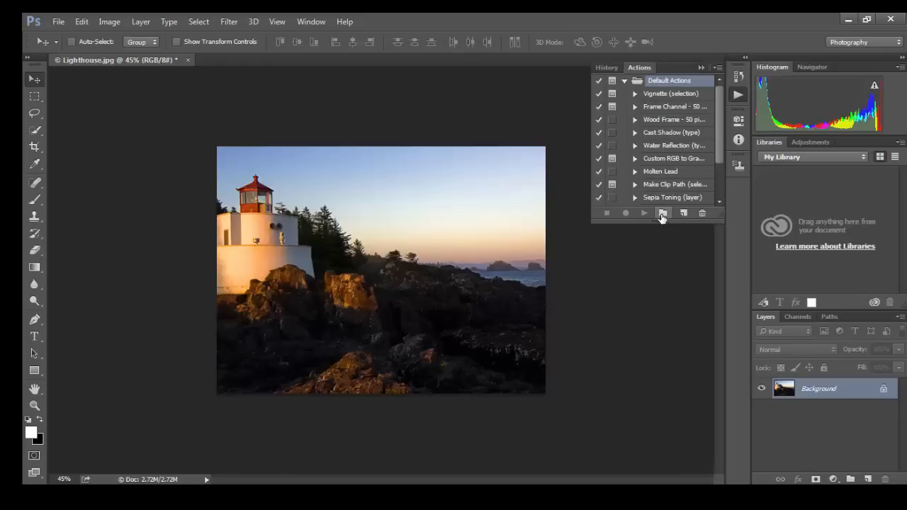
left_click(663, 213)
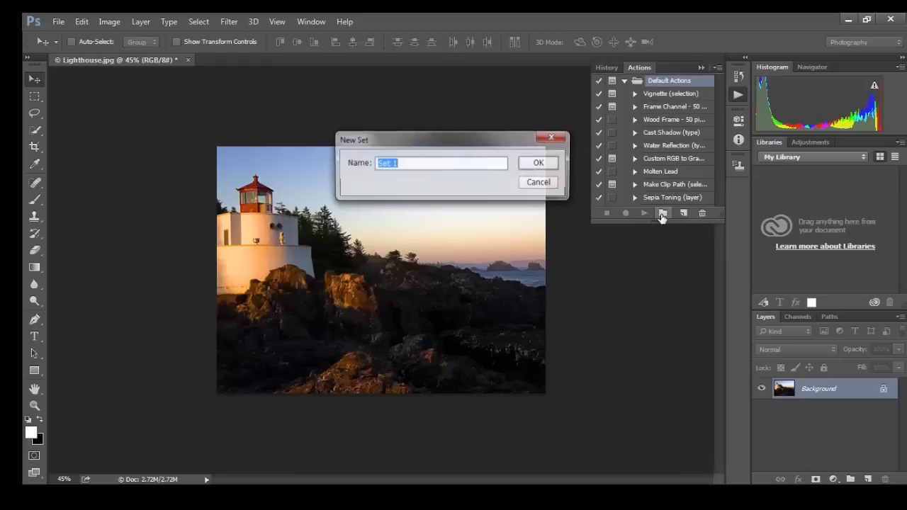
type("110")
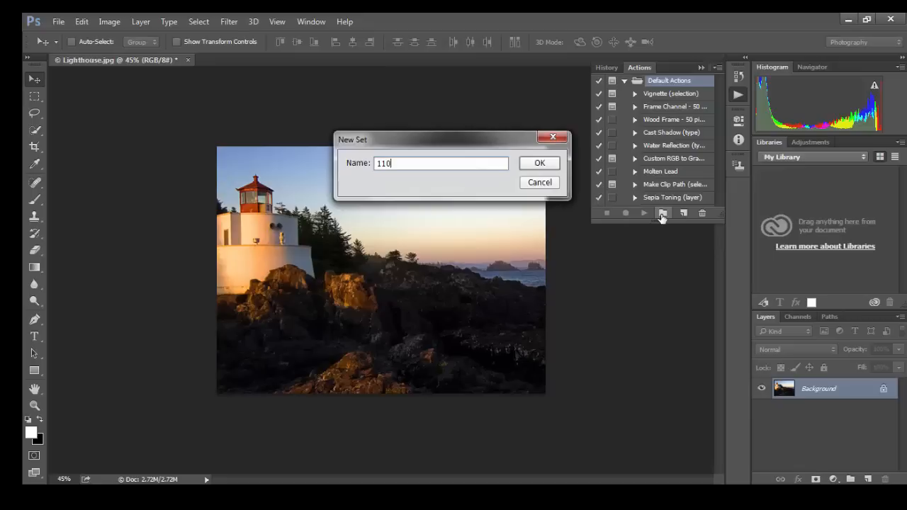
type("L")
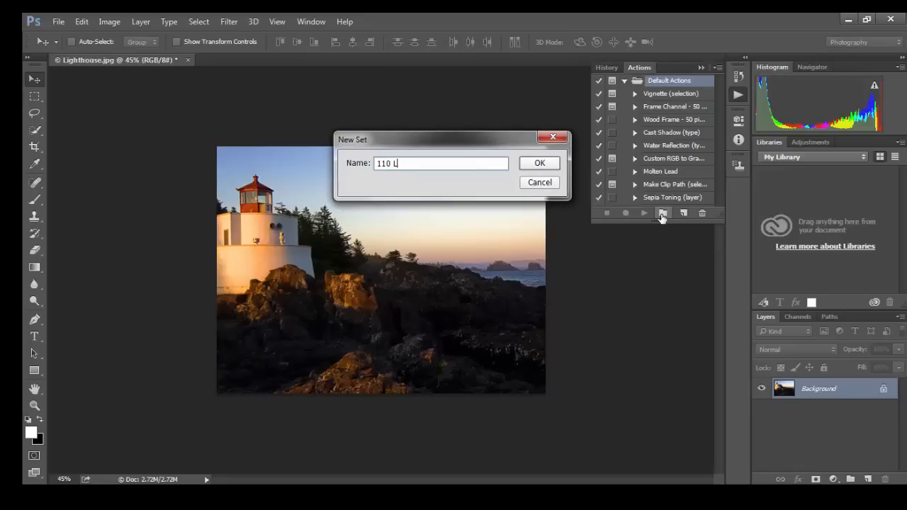
type("arger")
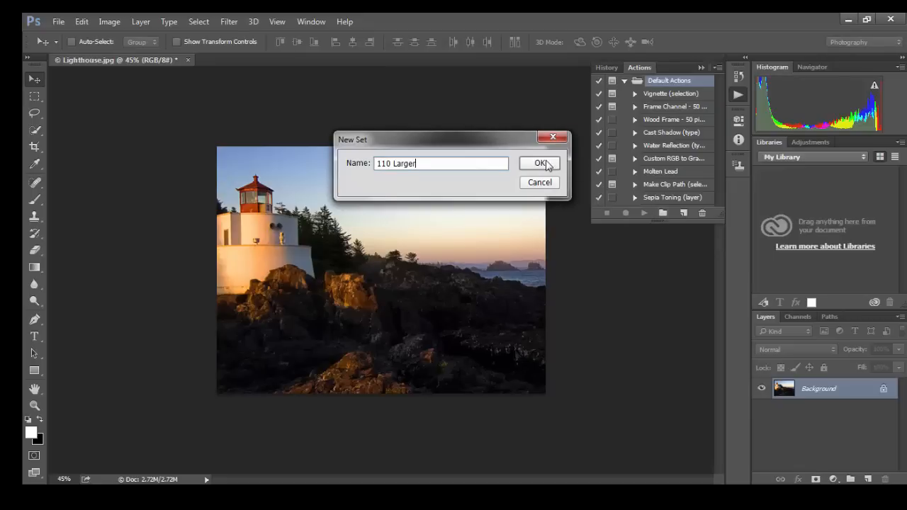
left_click(540, 163)
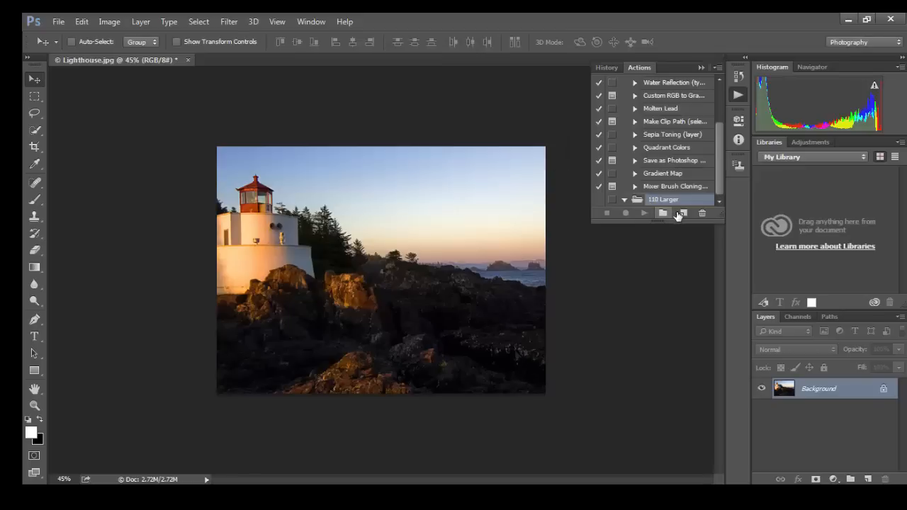
mouse_move(683, 213)
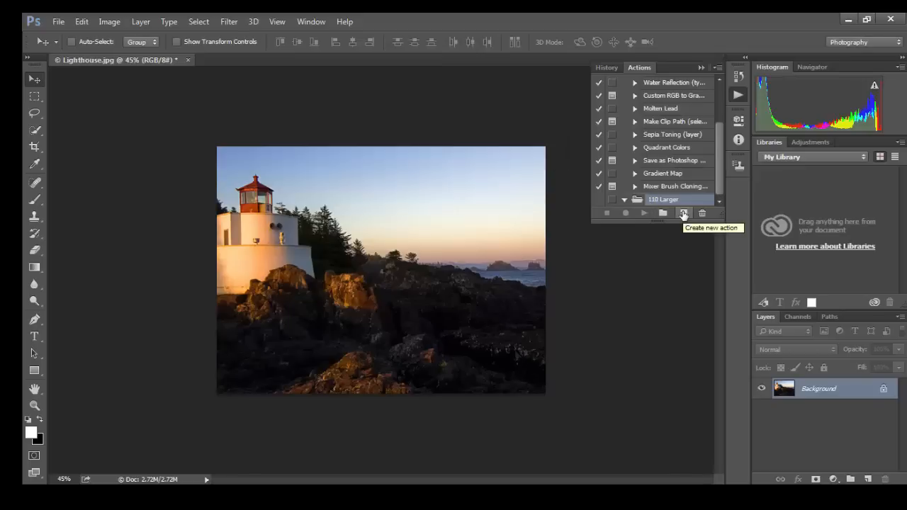
Step: Create 'Action 1' inside the 110 Larger set and start recording it
left_click(682, 213)
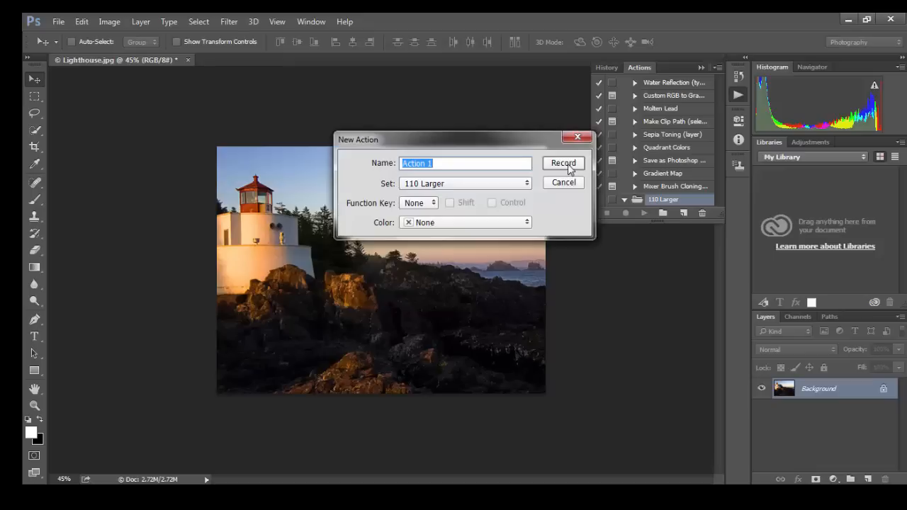
left_click(563, 163)
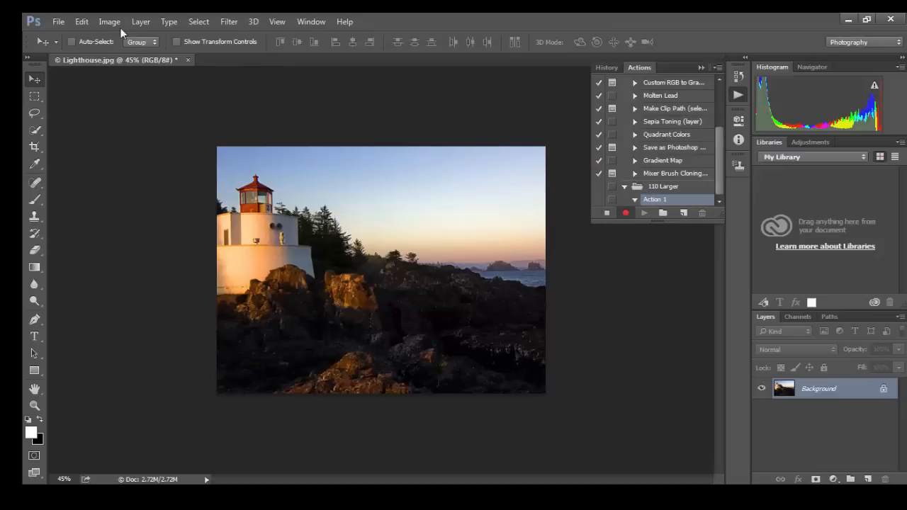
Step: Record an Image Size enlargement to 110 percent, reaching 1239 × 929 px
left_click(109, 21)
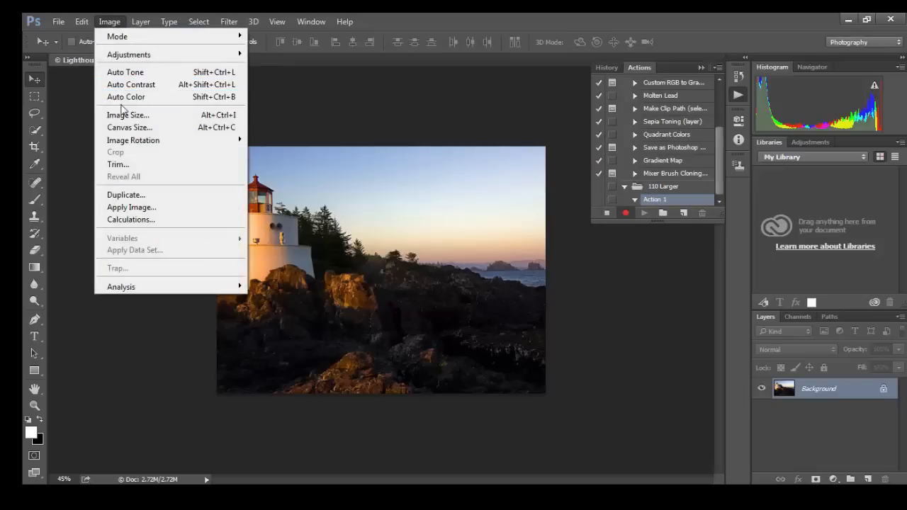
left_click(127, 115)
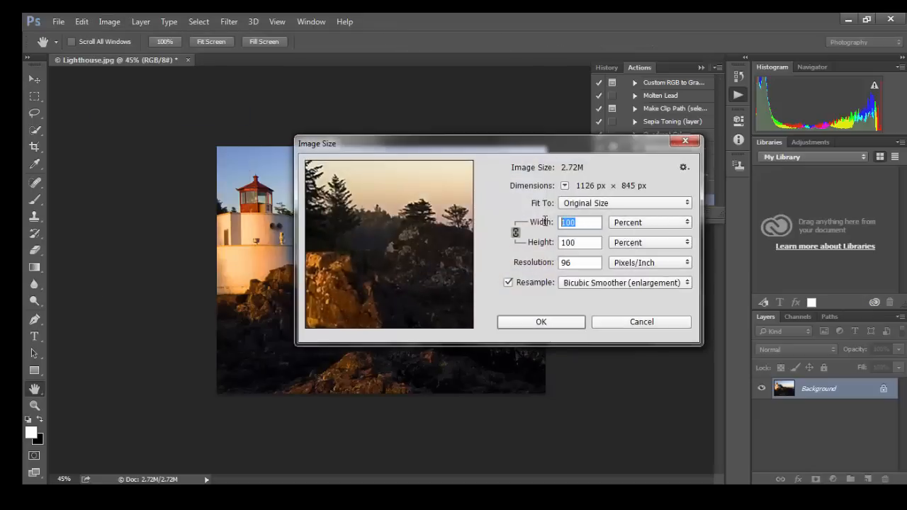
type("110")
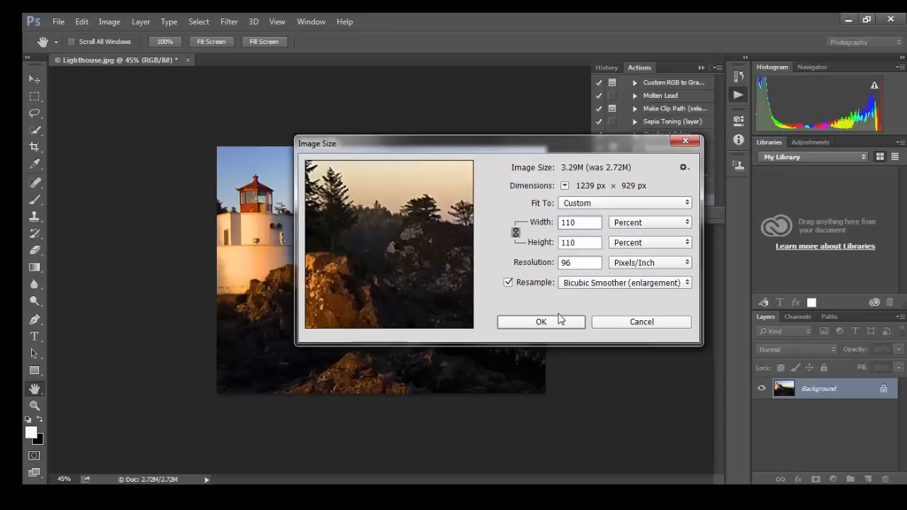
left_click(541, 322)
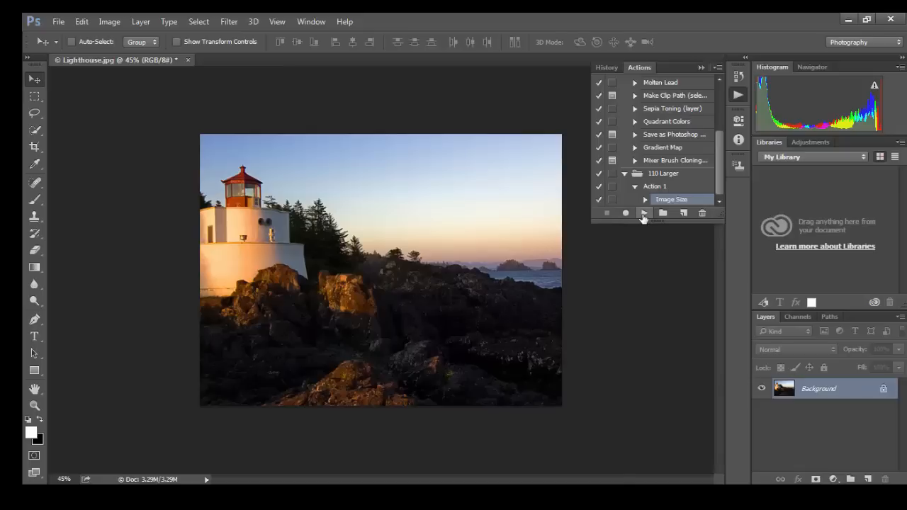
mouse_move(643, 213)
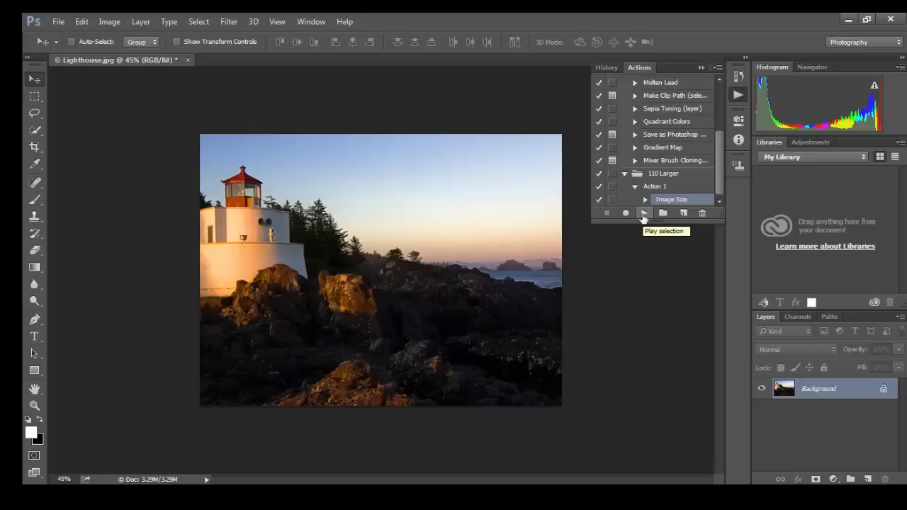
mouse_move(642, 214)
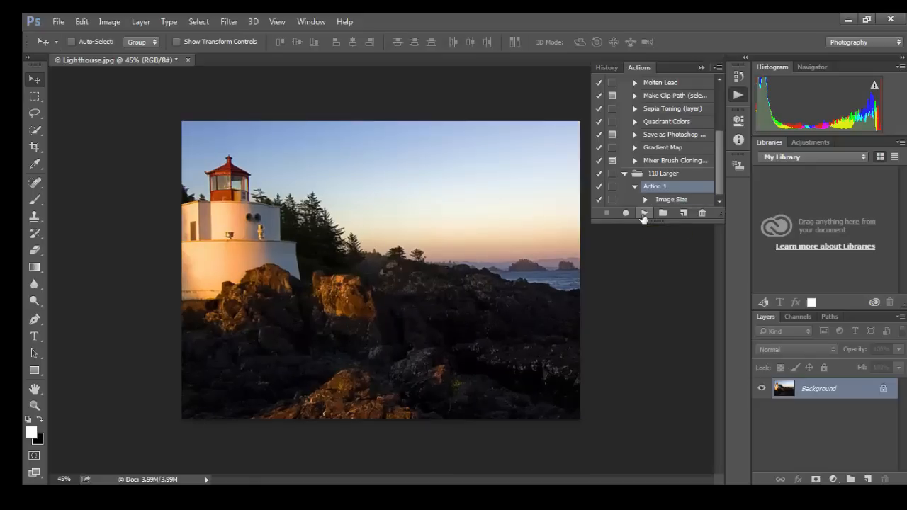
Step: Play Action 1 three times, growing the document to 7.06M
left_click(624, 213)
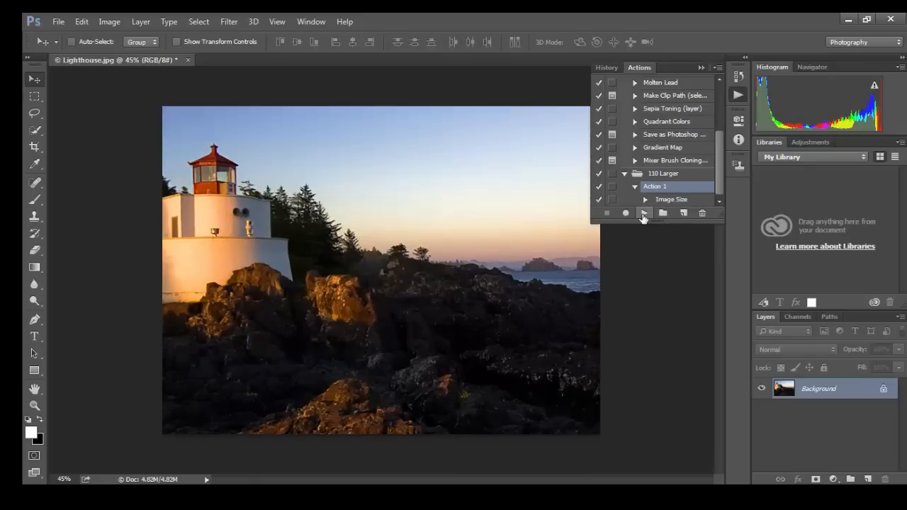
left_click(643, 213)
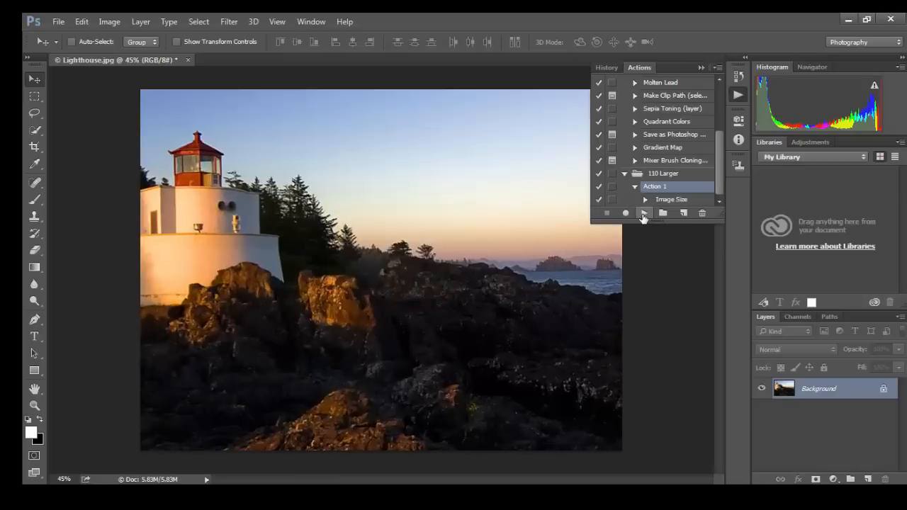
left_click(626, 213)
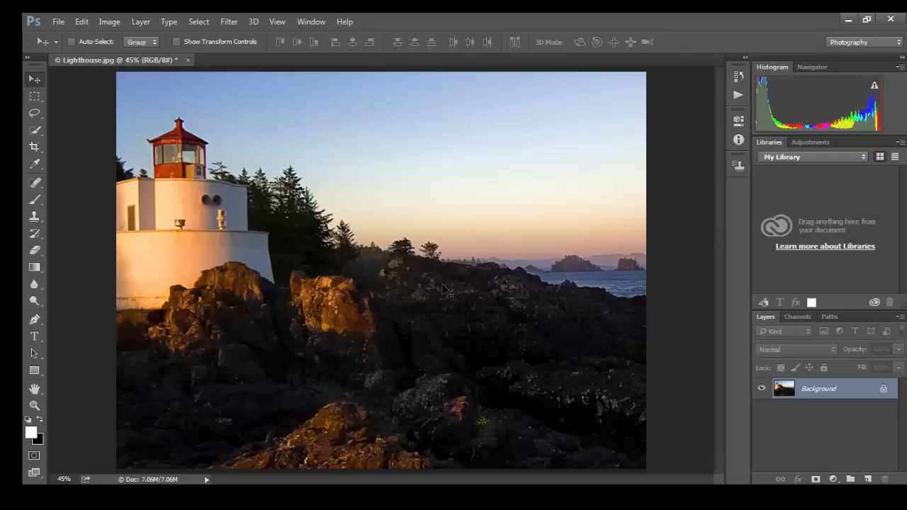
mouse_move(366, 260)
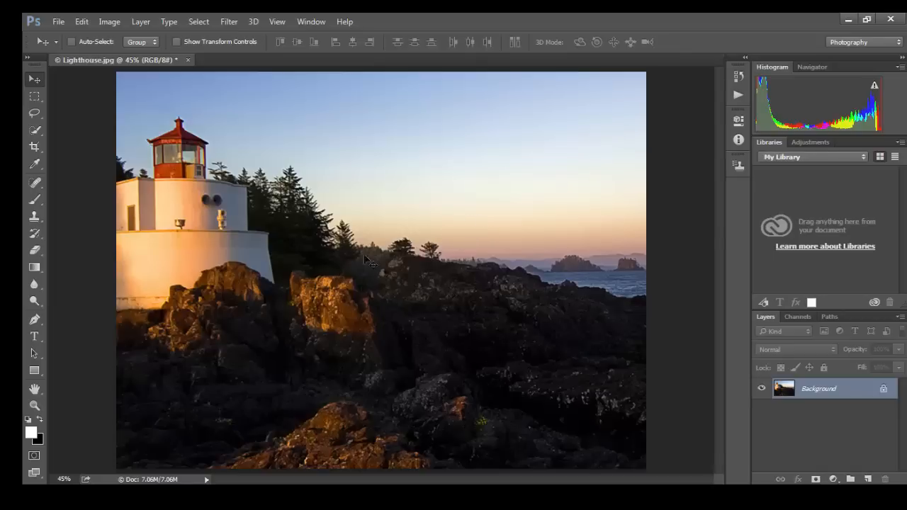
mouse_move(446, 328)
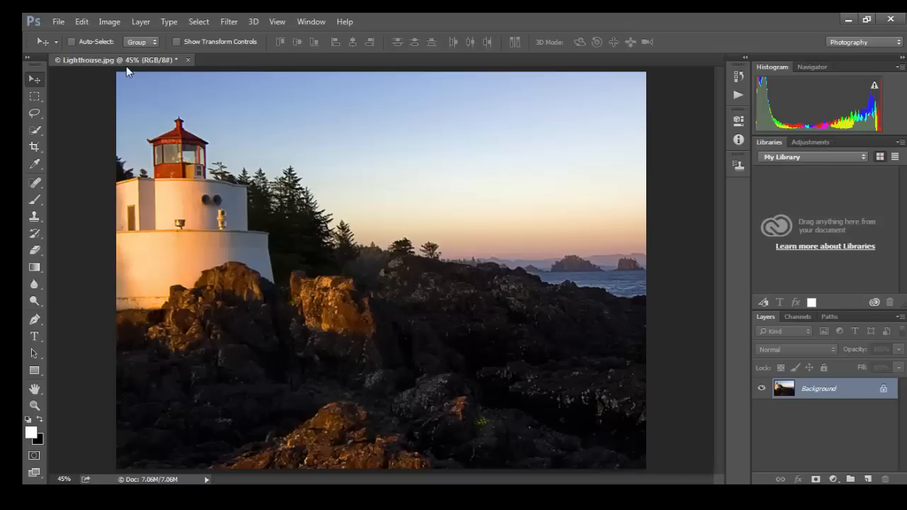
left_click(109, 21)
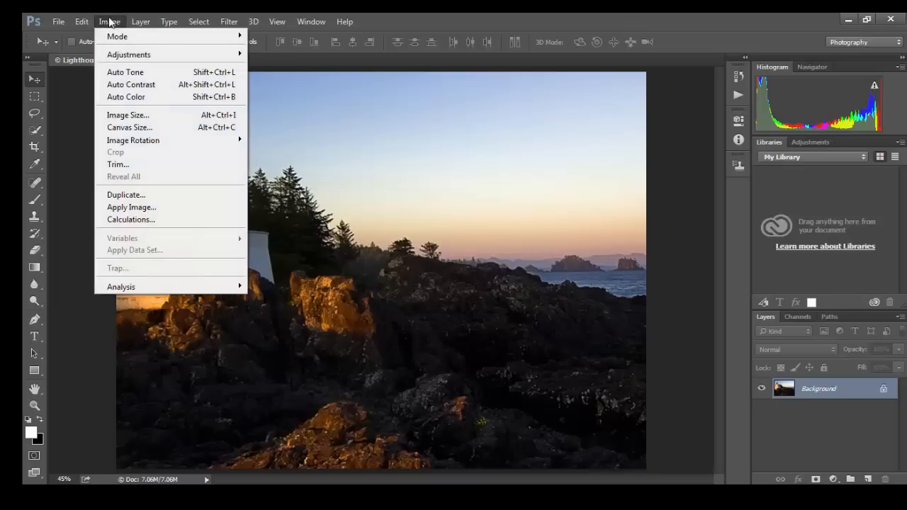
left_click(128, 115)
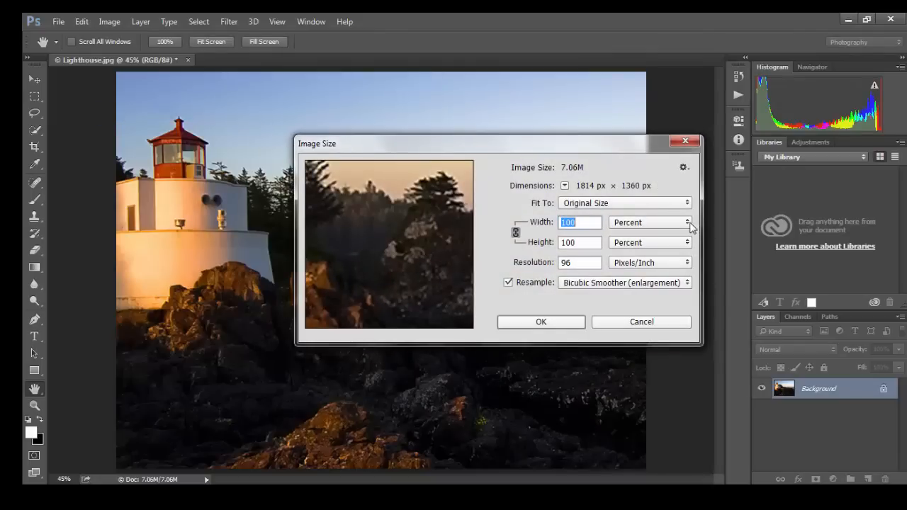
left_click(684, 222)
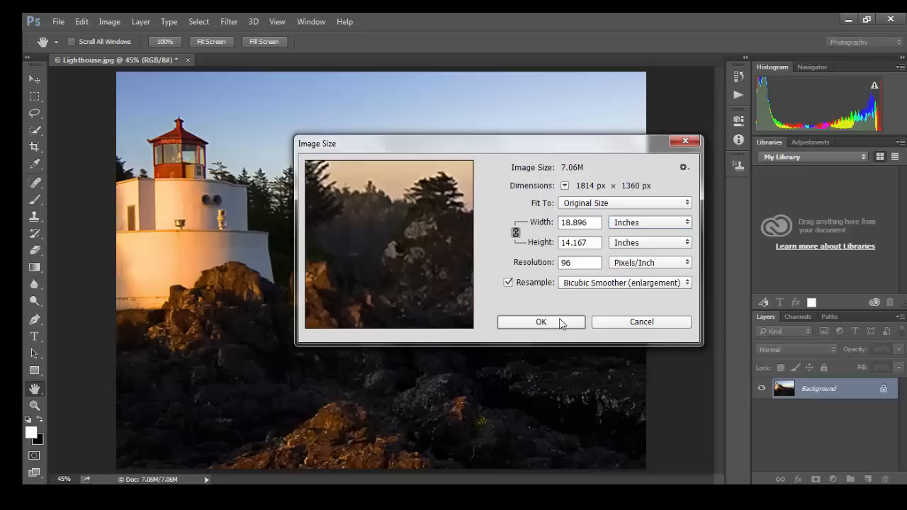
left_click(540, 322)
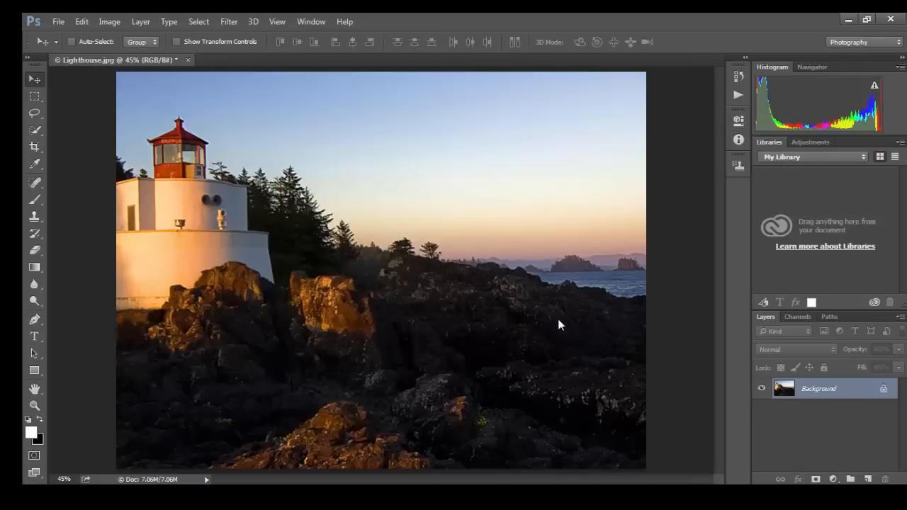
mouse_move(597, 318)
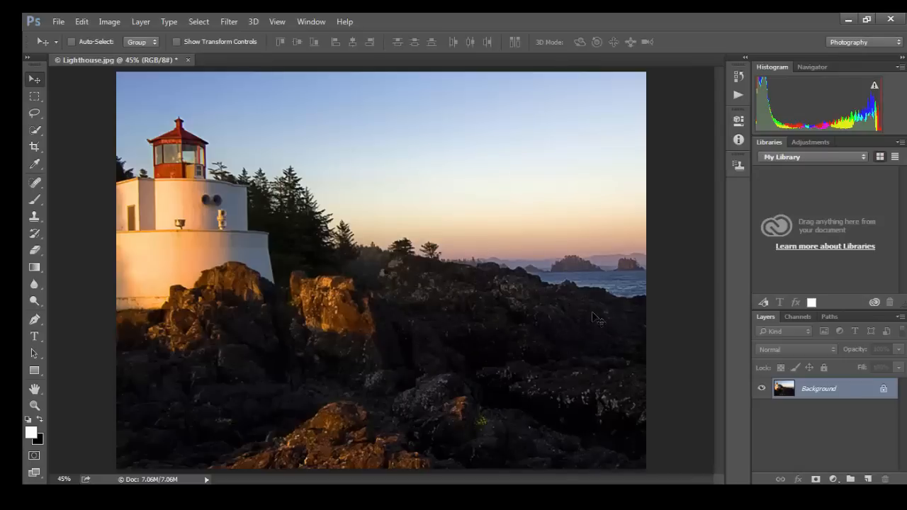
mouse_move(361, 333)
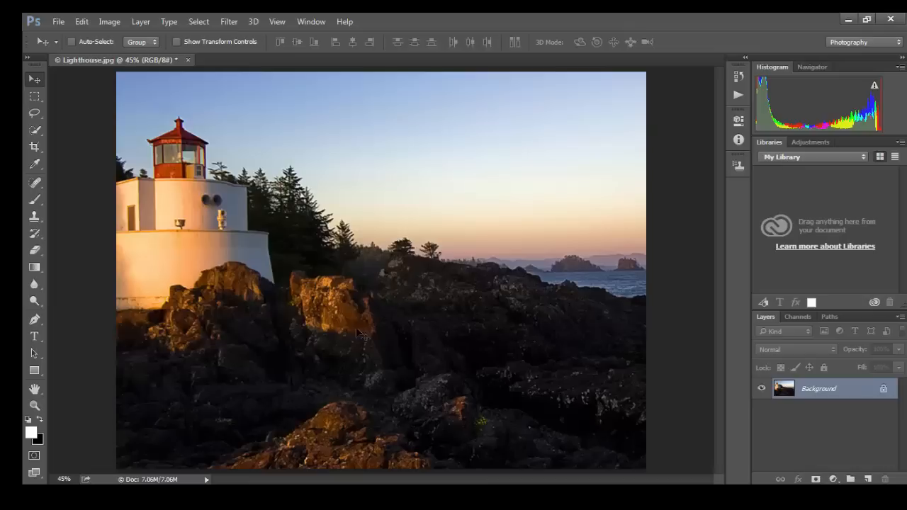
mouse_move(650, 197)
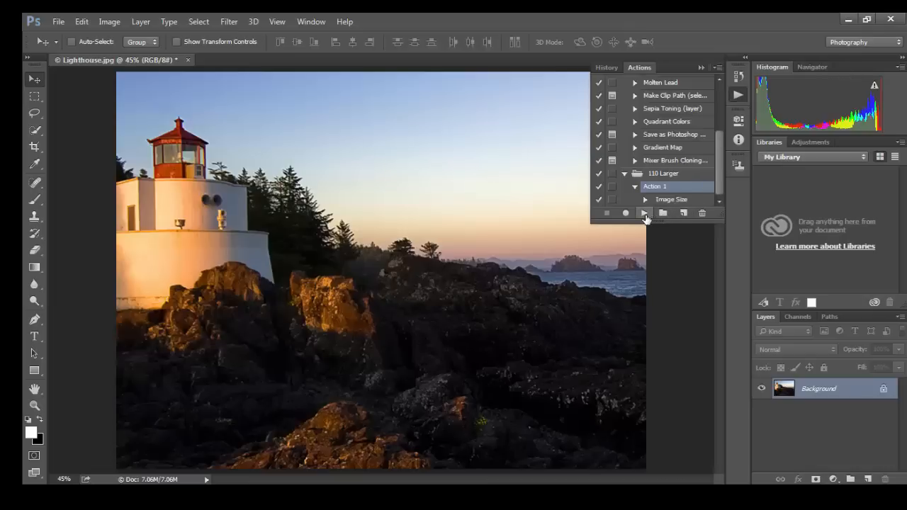
Step: Play Action 1 once more, enlarging the document to 8.54M
left_click(643, 213)
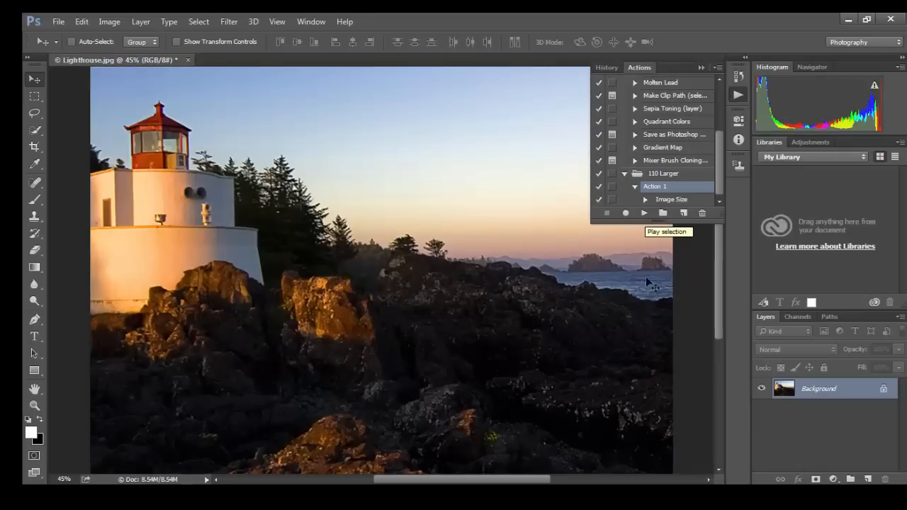
mouse_move(655, 294)
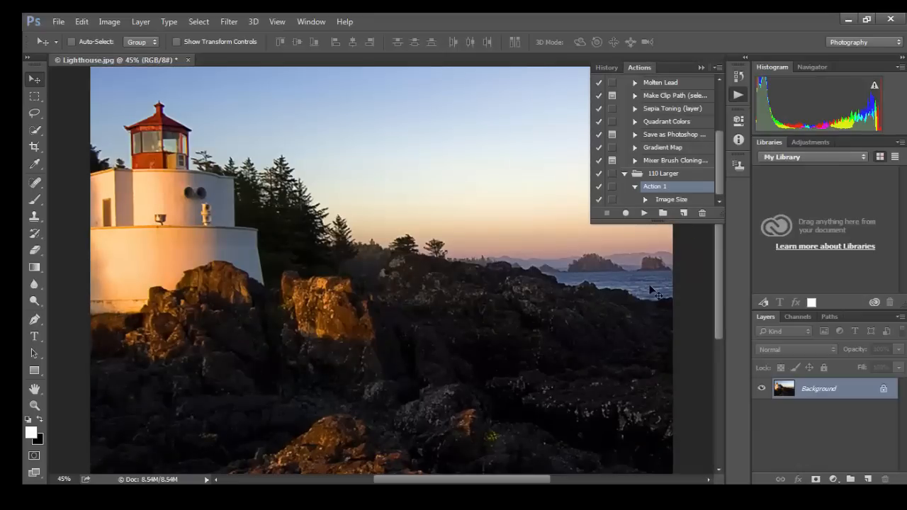
mouse_move(691, 280)
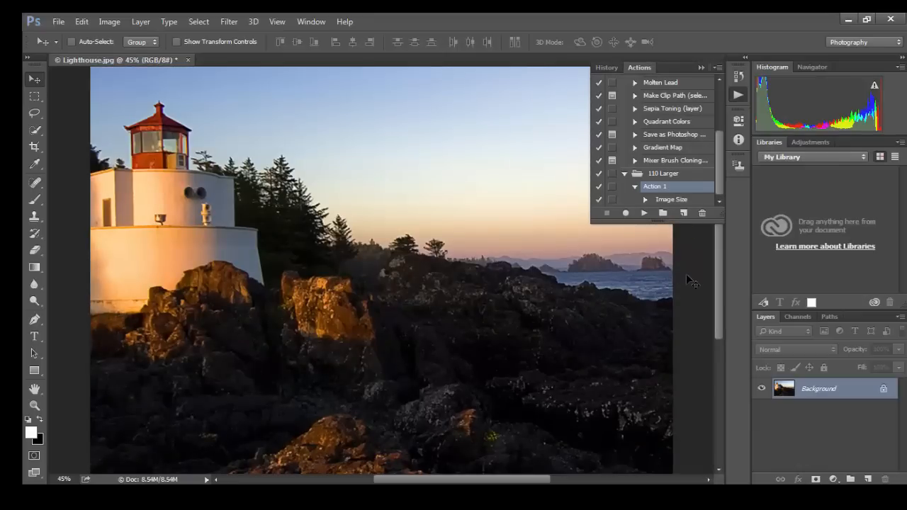